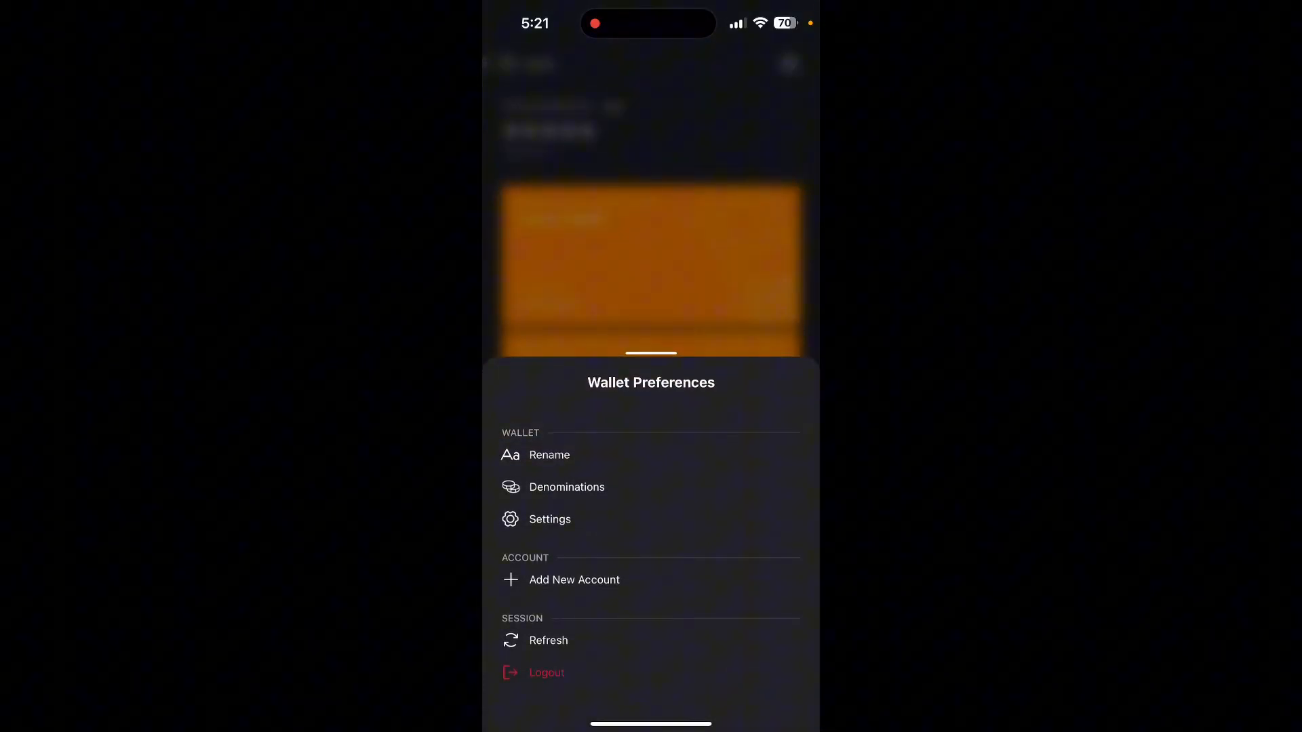
Step: Go into the wallet's Settings from the Wallet Preferences sheet
left_click(549, 519)
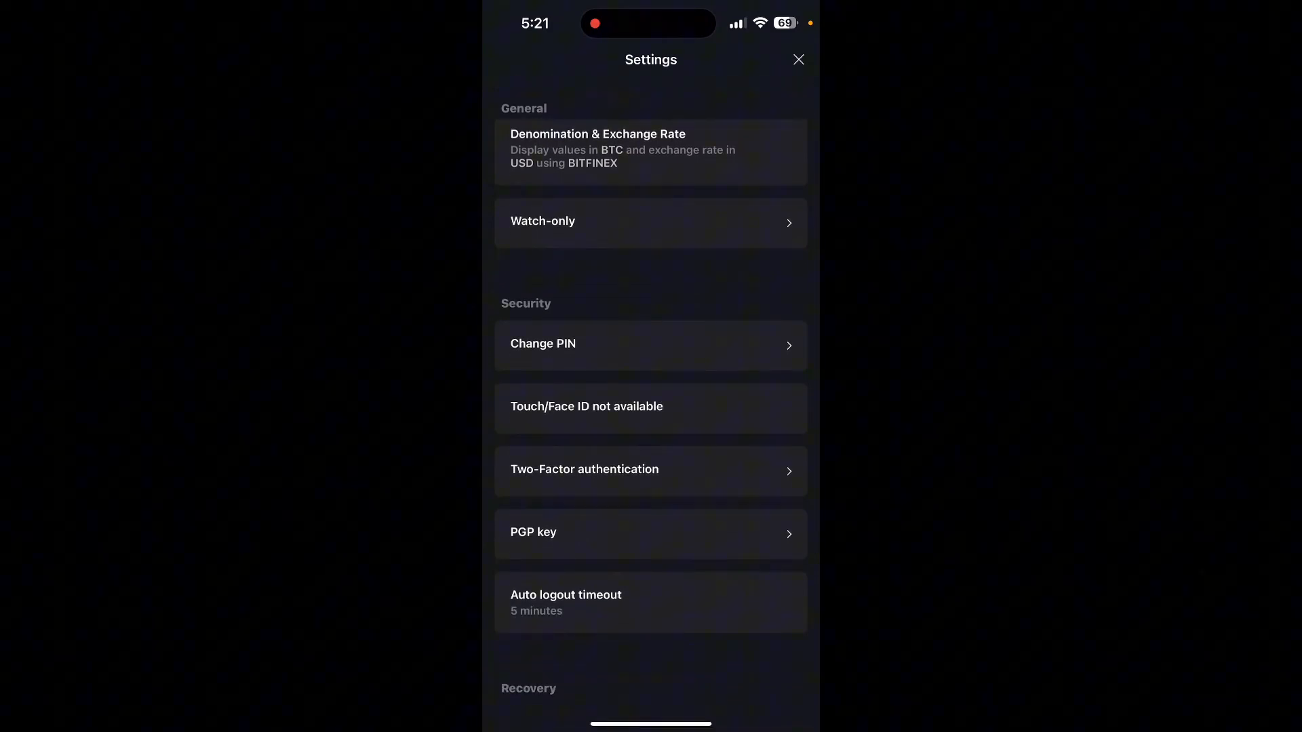
Step: Reach the Two-Factor authentication page under Security, showing all methods disabled
left_click(650, 469)
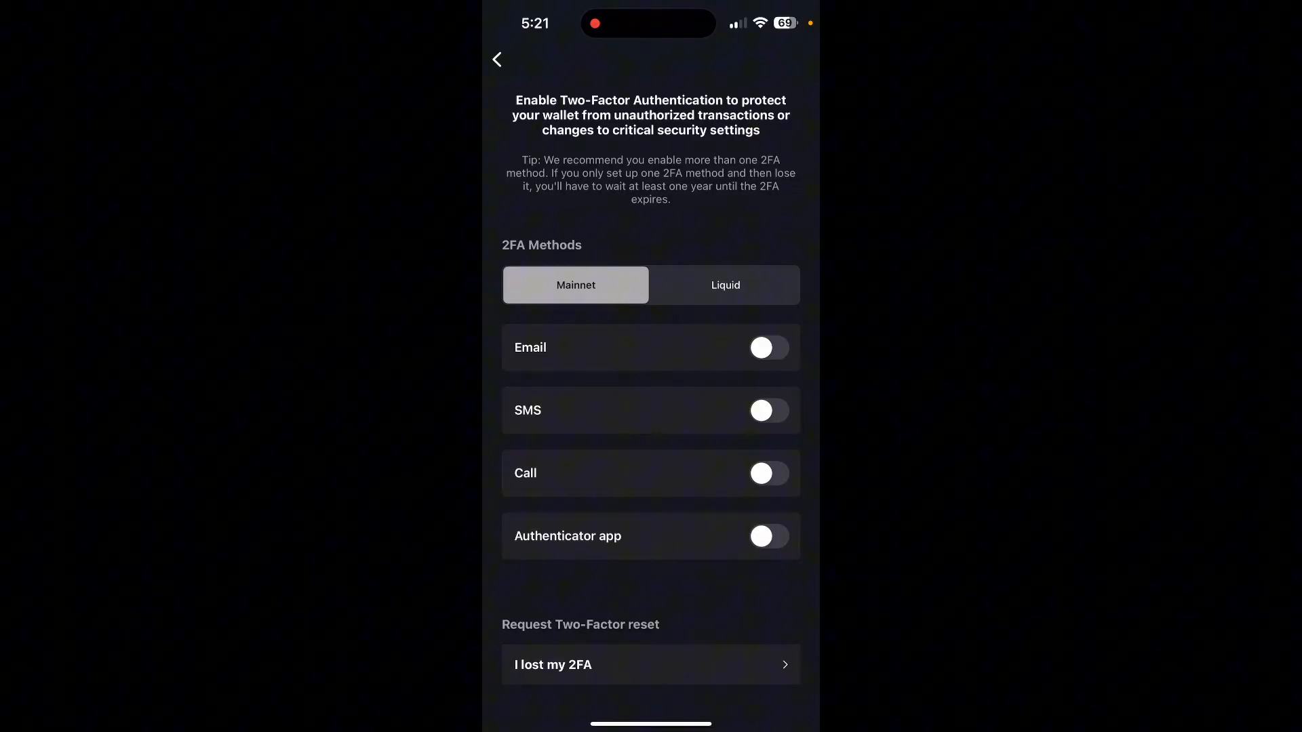
Step: Enable Email as a 2FA method and request the verification code via Get Code
left_click(766, 347)
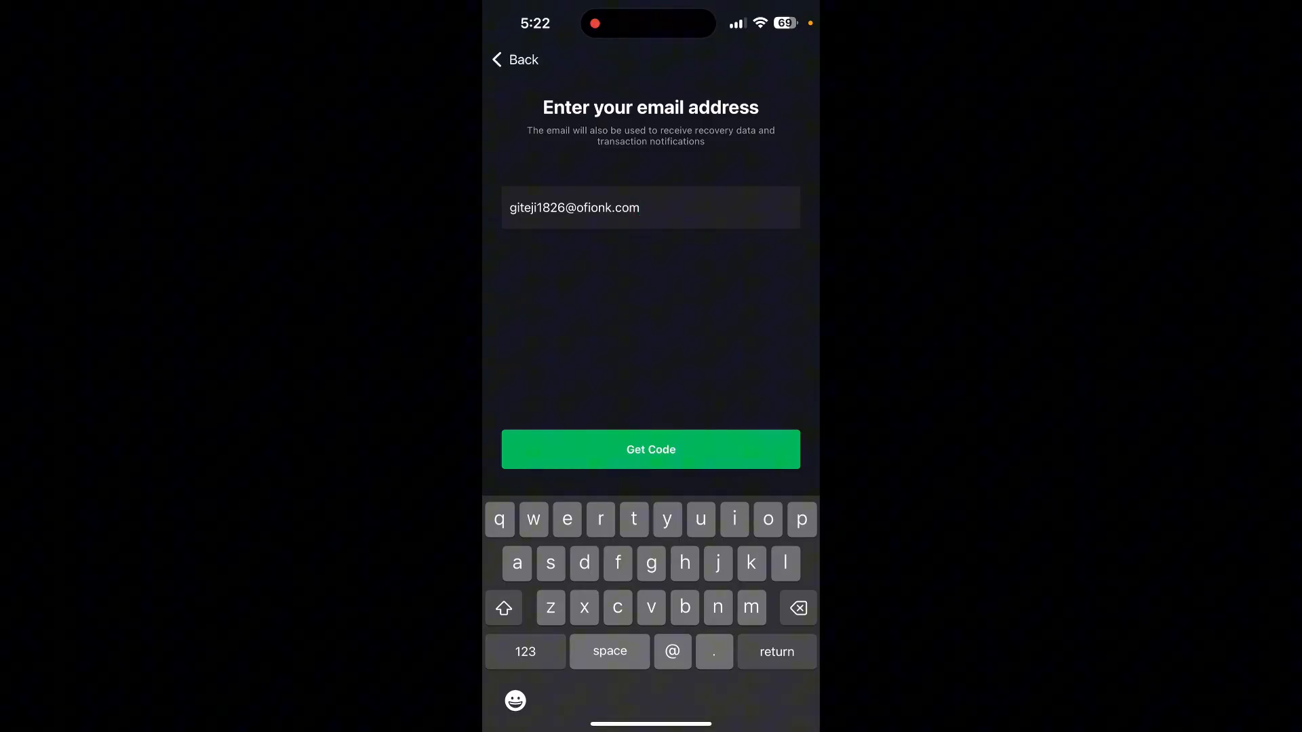
left_click(650, 449)
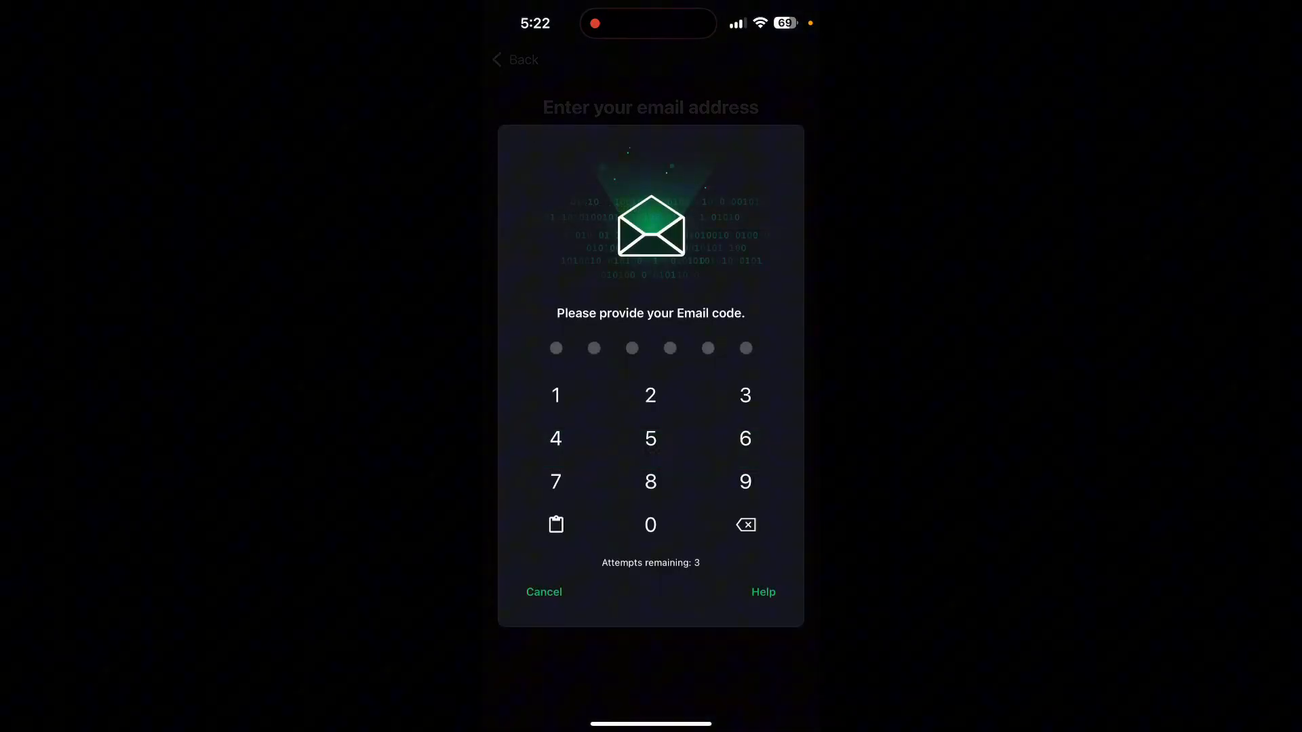